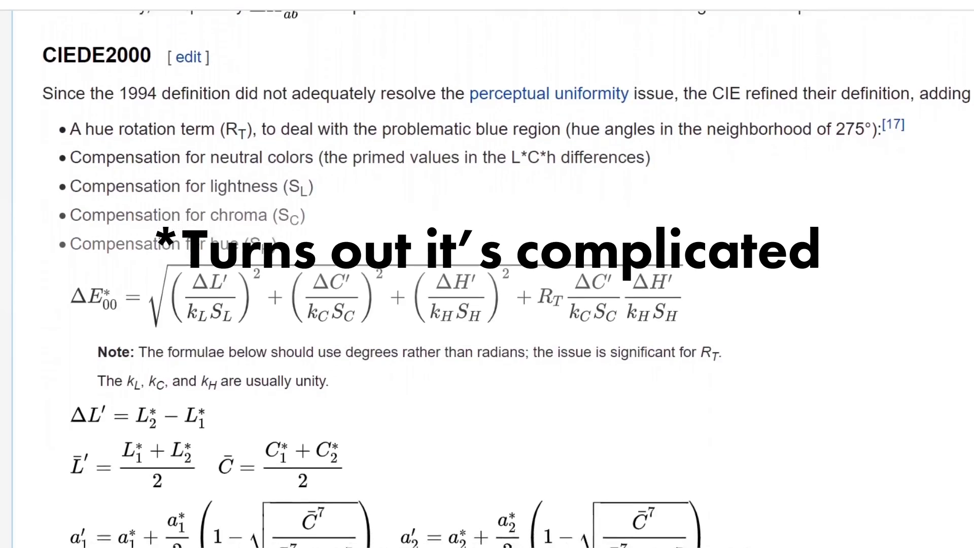
scroll("down", 3)
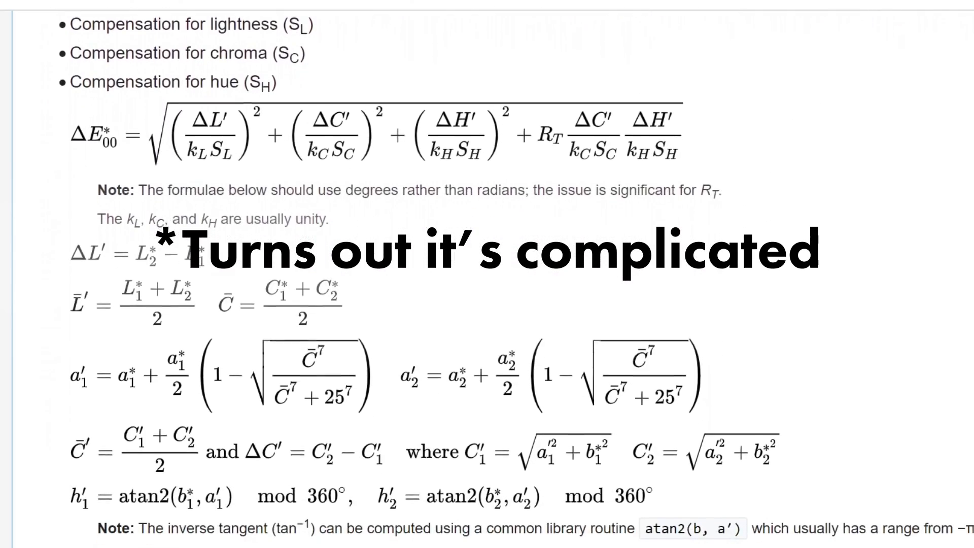